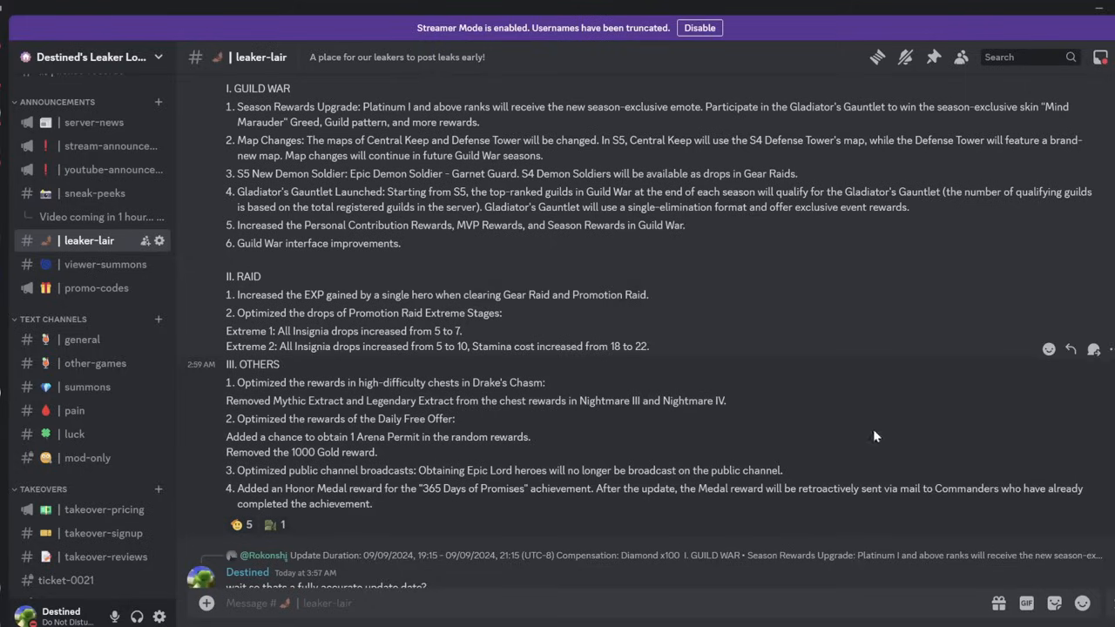
mouse_move(868, 362)
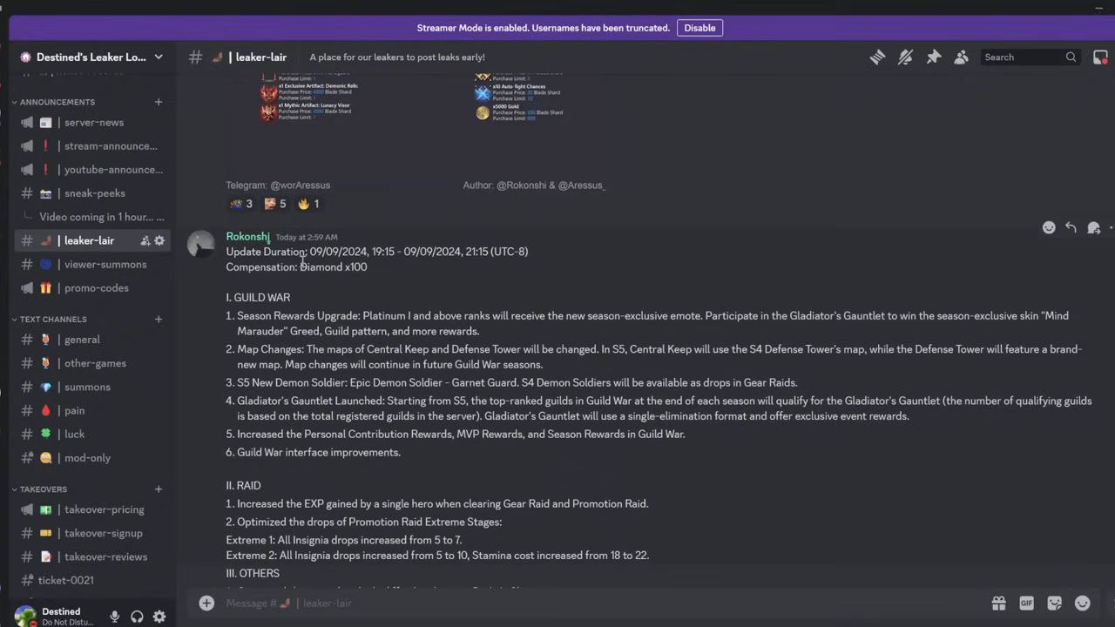
mouse_move(426, 309)
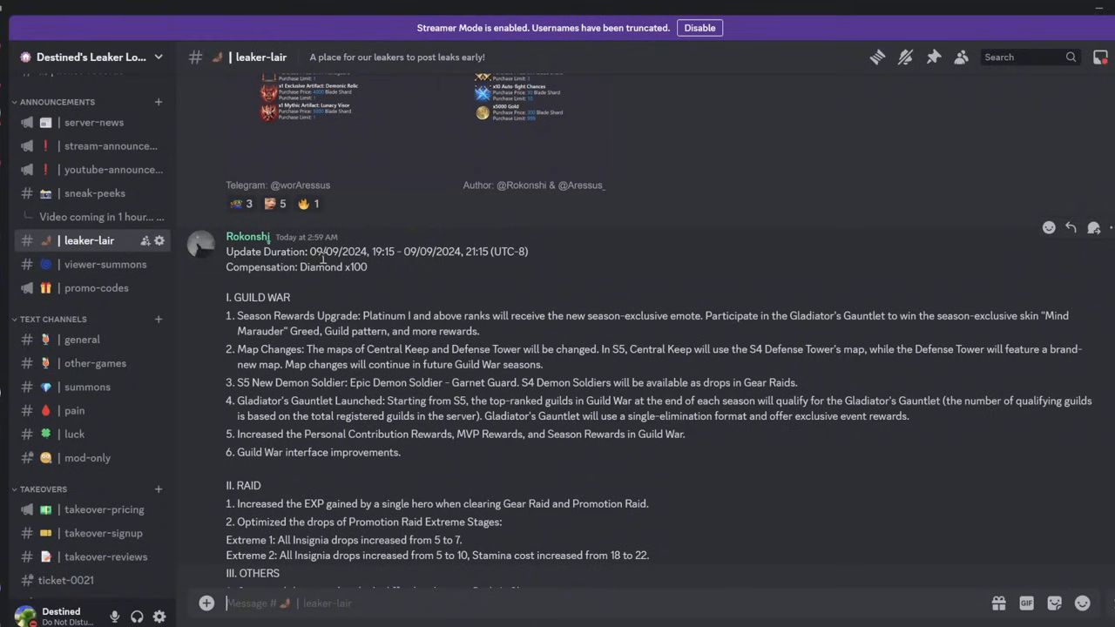
Step: Highlight the update start time at the top of the leaked update notes
double_click(375, 252)
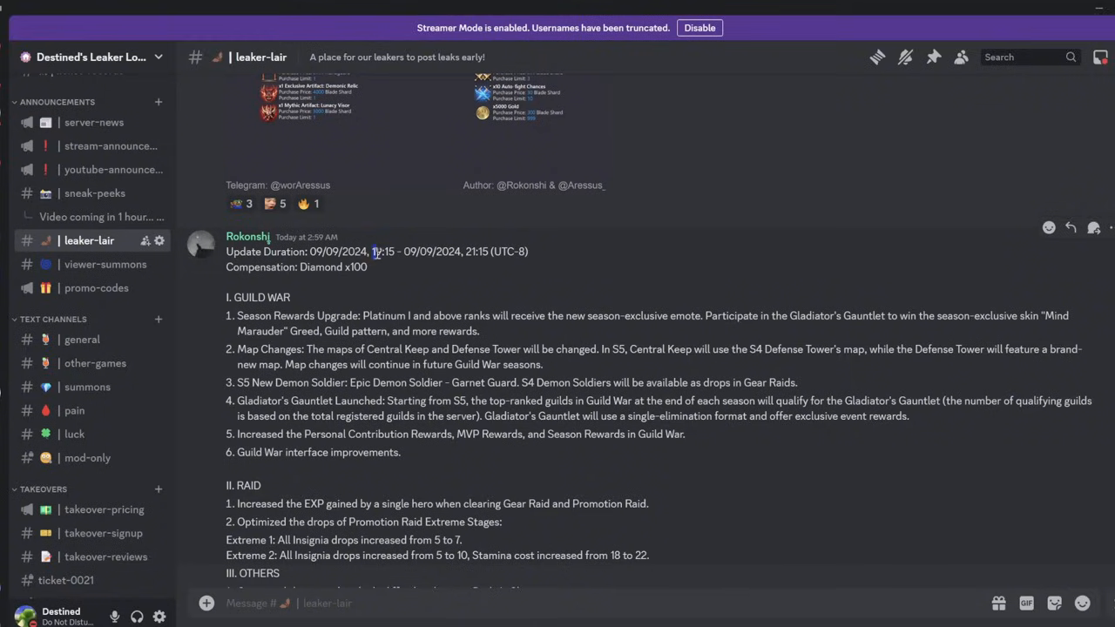
drag(373, 252, 489, 252)
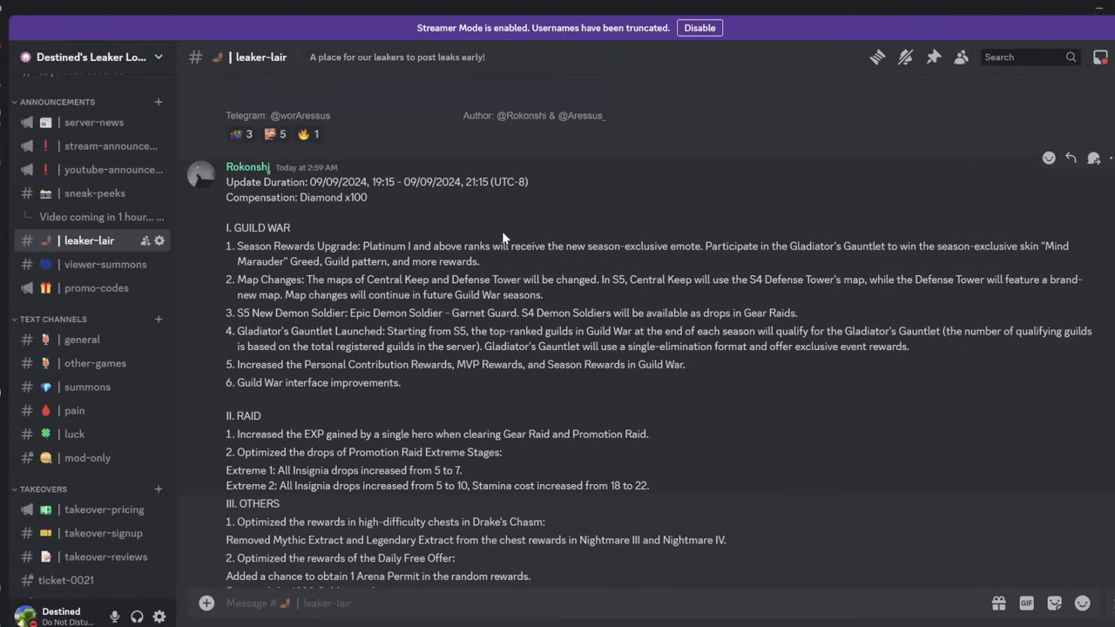
scroll(down, 3)
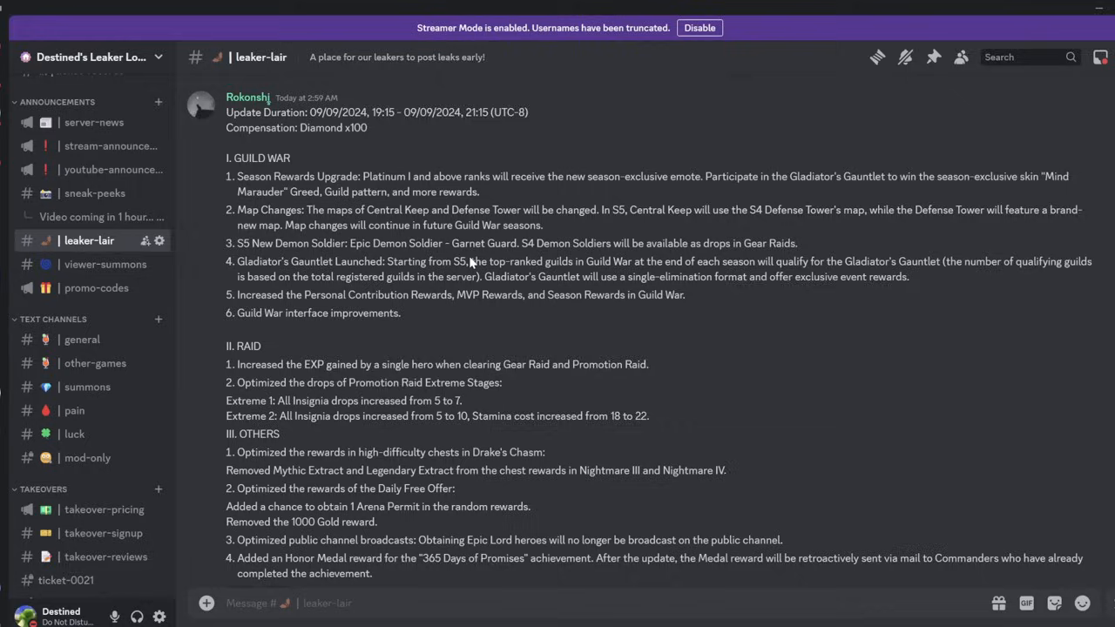
mouse_move(470, 261)
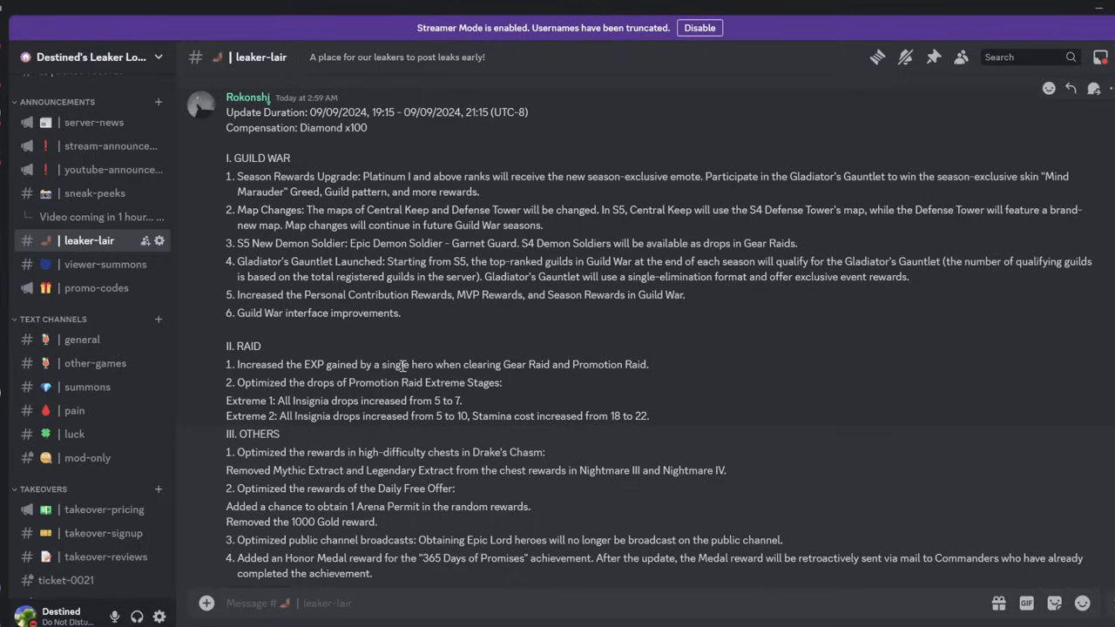
mouse_move(298, 331)
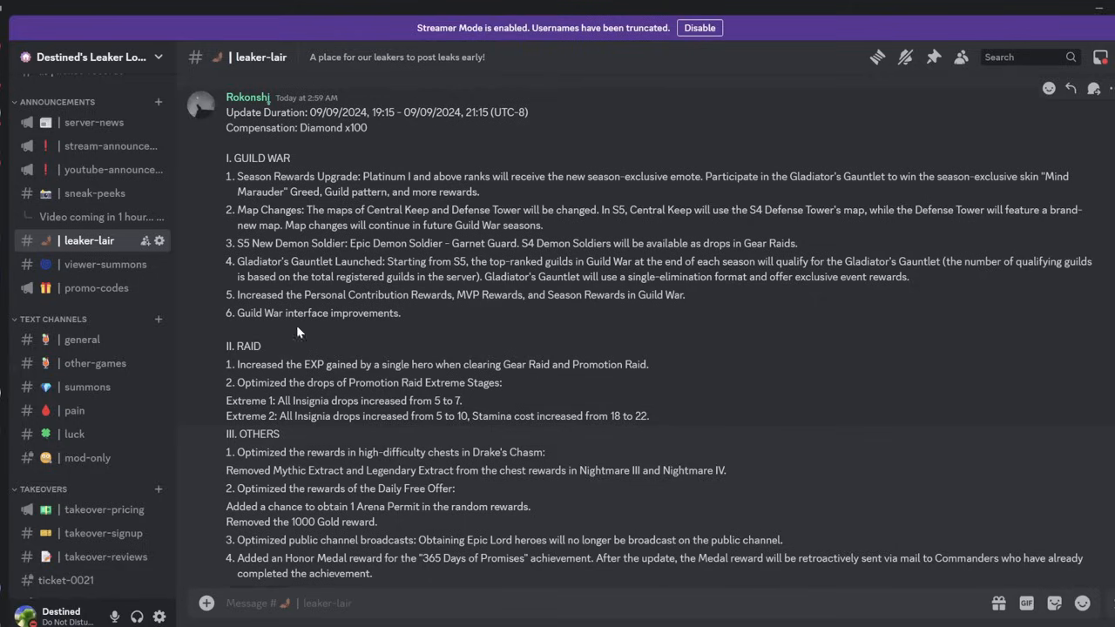
mouse_move(1067, 198)
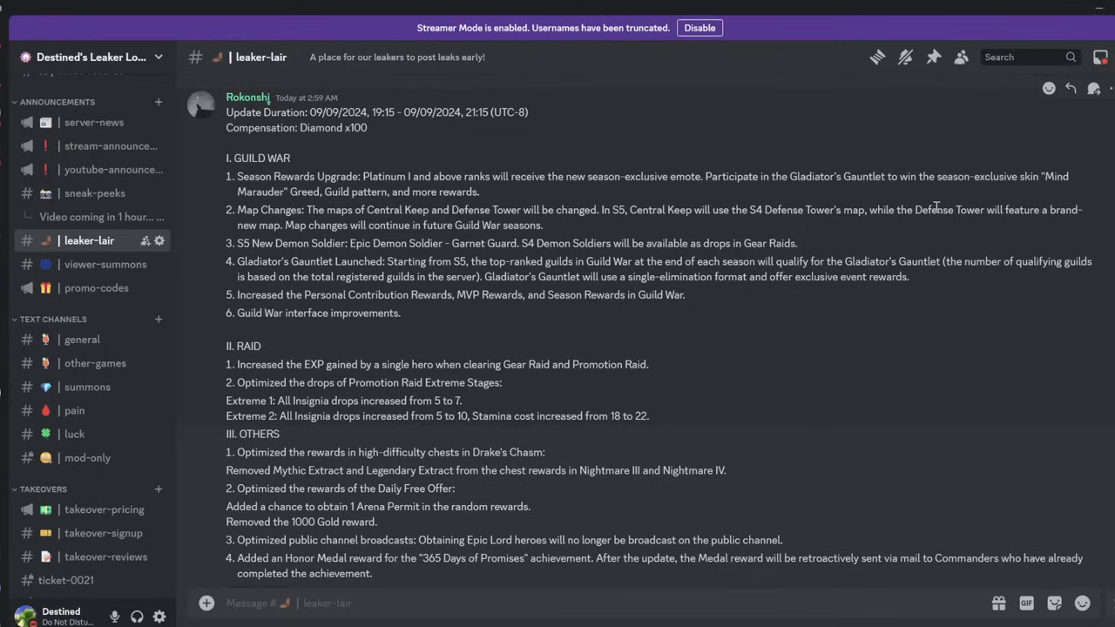
mouse_move(936, 208)
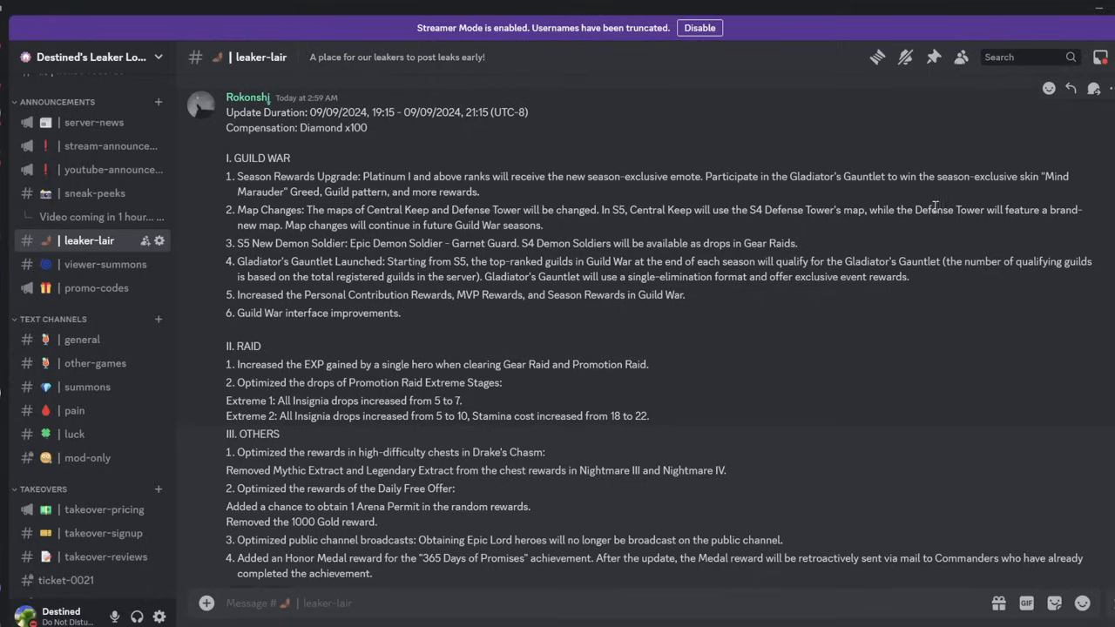
mouse_move(257, 261)
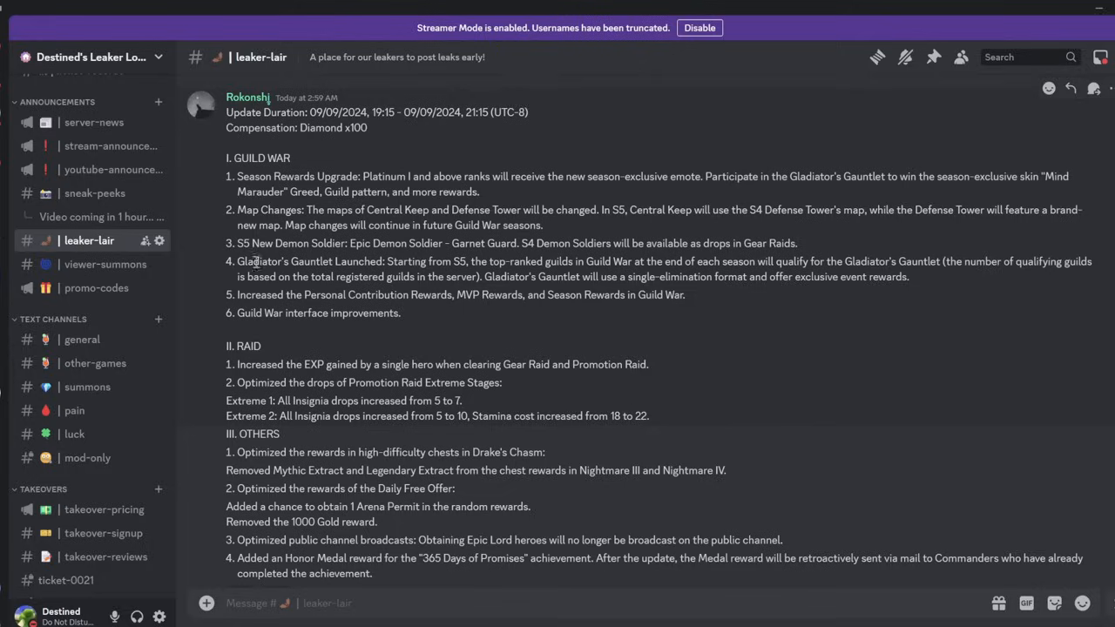
mouse_move(461, 261)
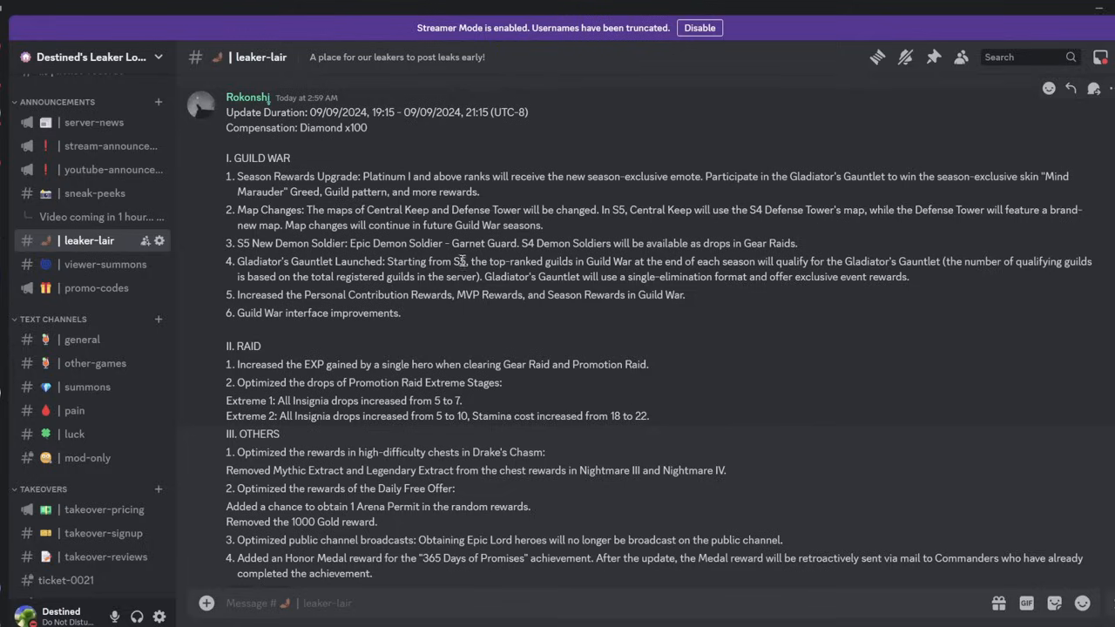
mouse_move(468, 265)
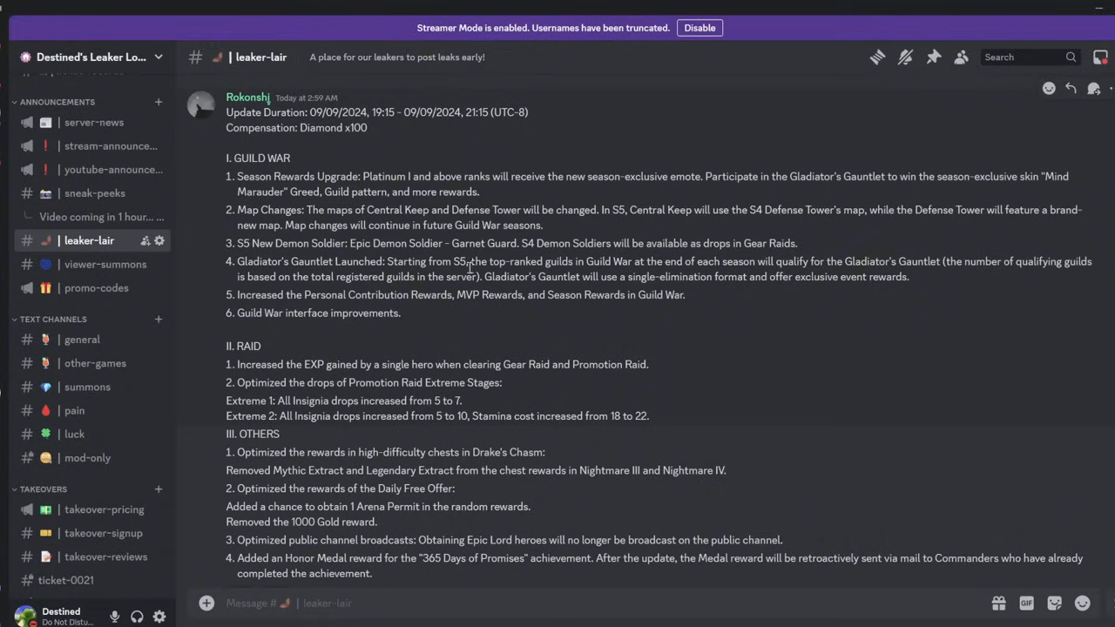
mouse_move(635, 267)
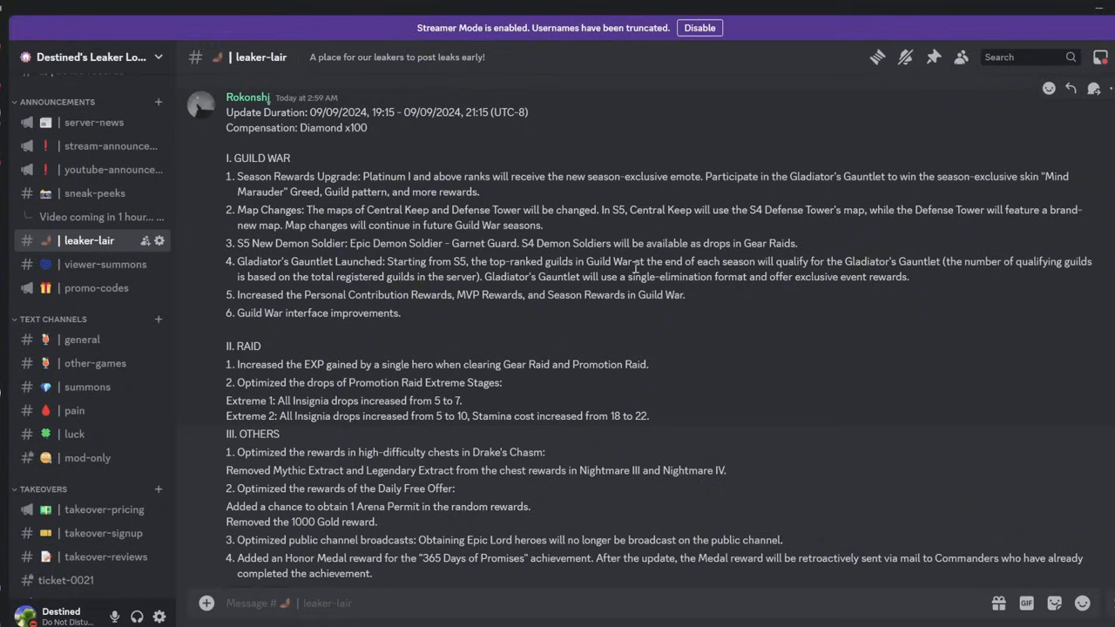
mouse_move(653, 312)
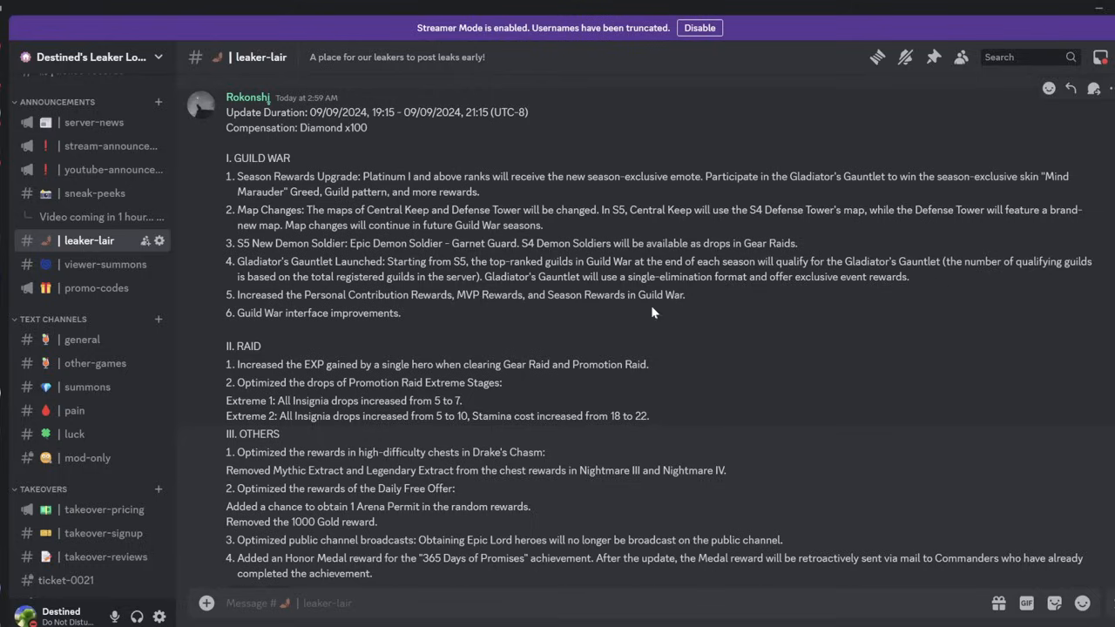
mouse_move(753, 272)
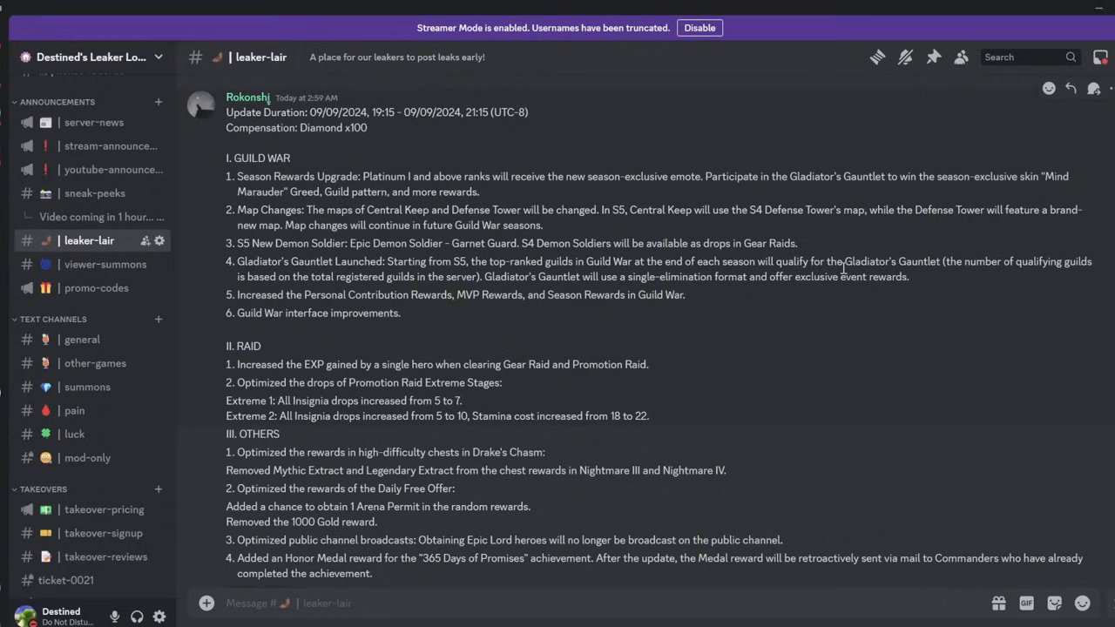
mouse_move(745, 166)
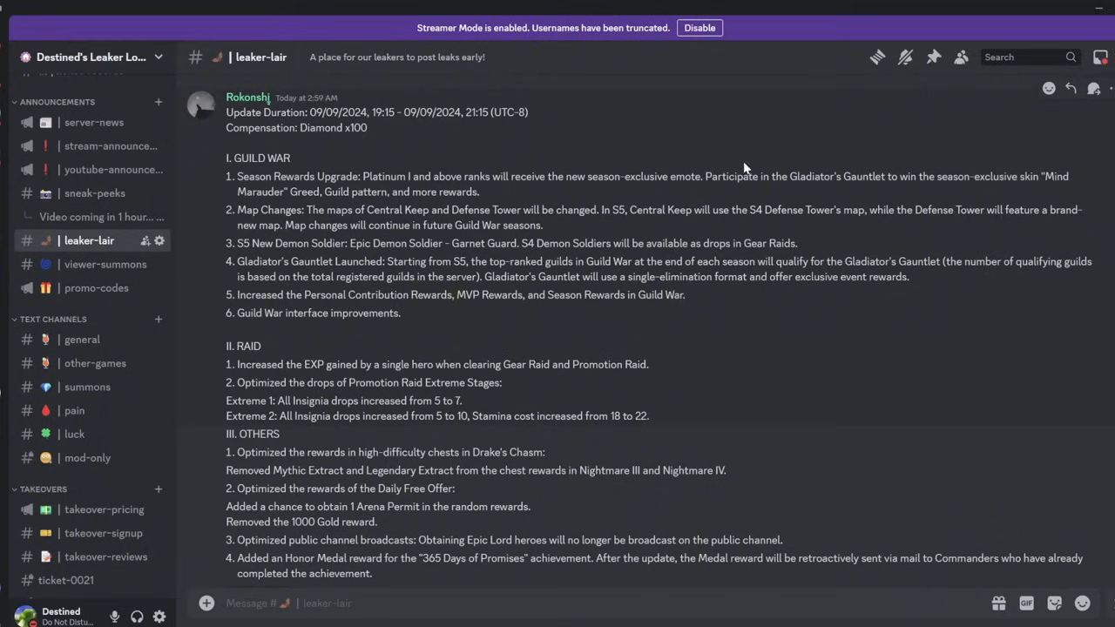
mouse_move(1053, 177)
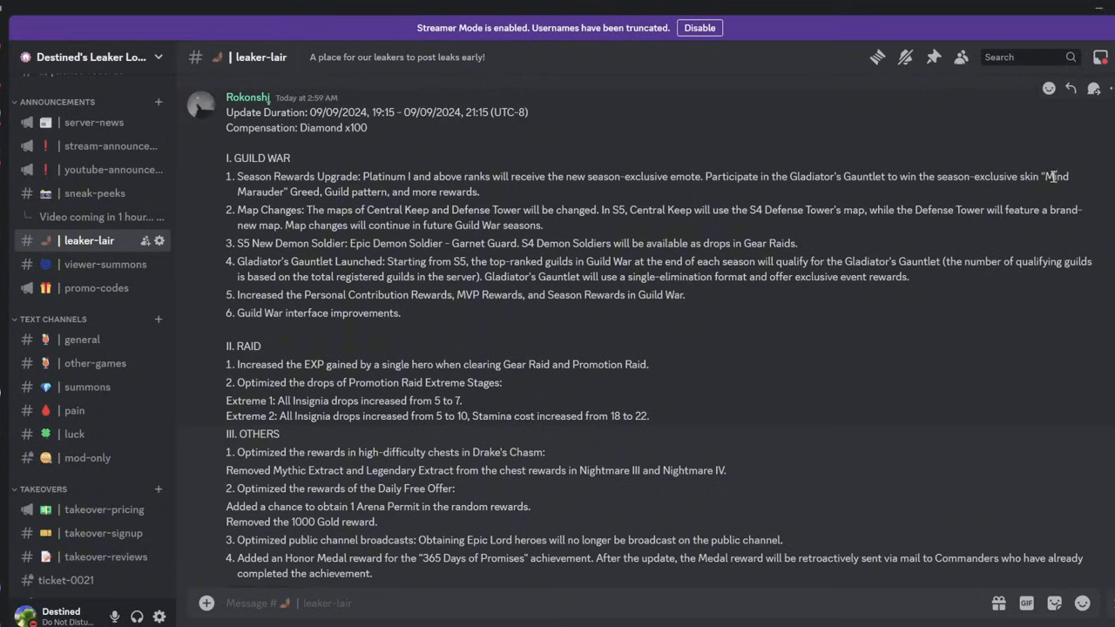
mouse_move(295, 195)
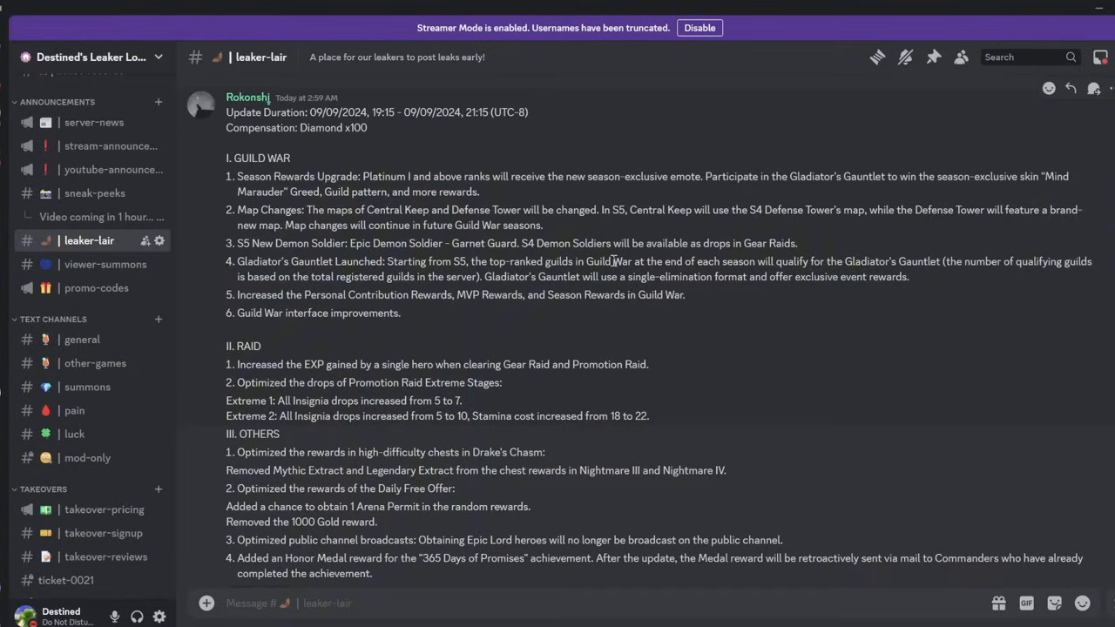
Step: Scroll down past the Guild War list to the Raid, Others sections and replies
scroll(down, 3)
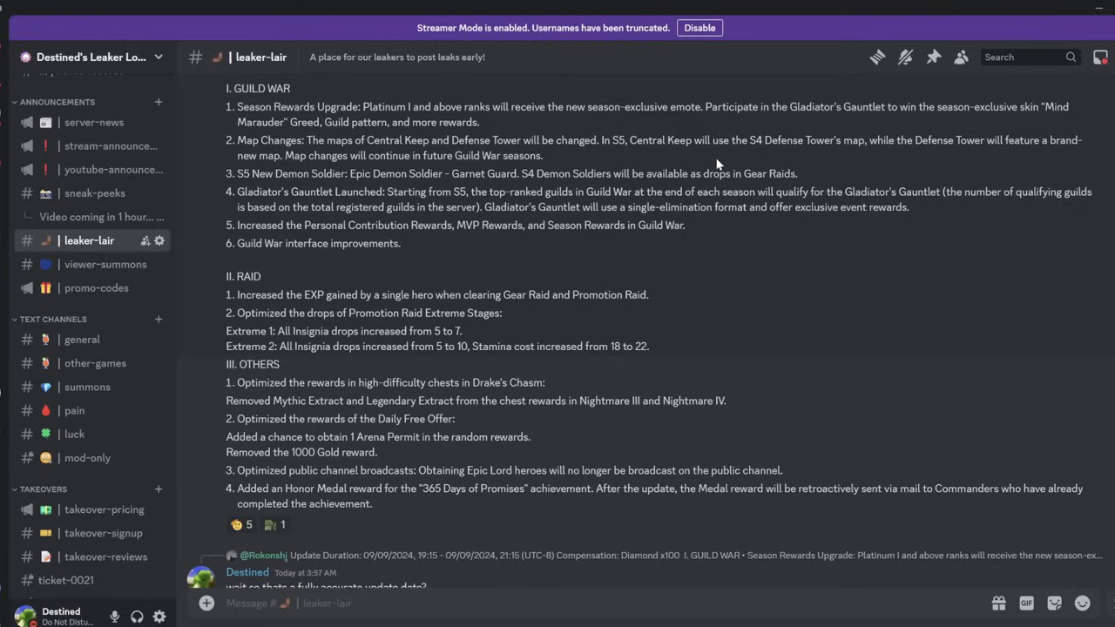
mouse_move(764, 268)
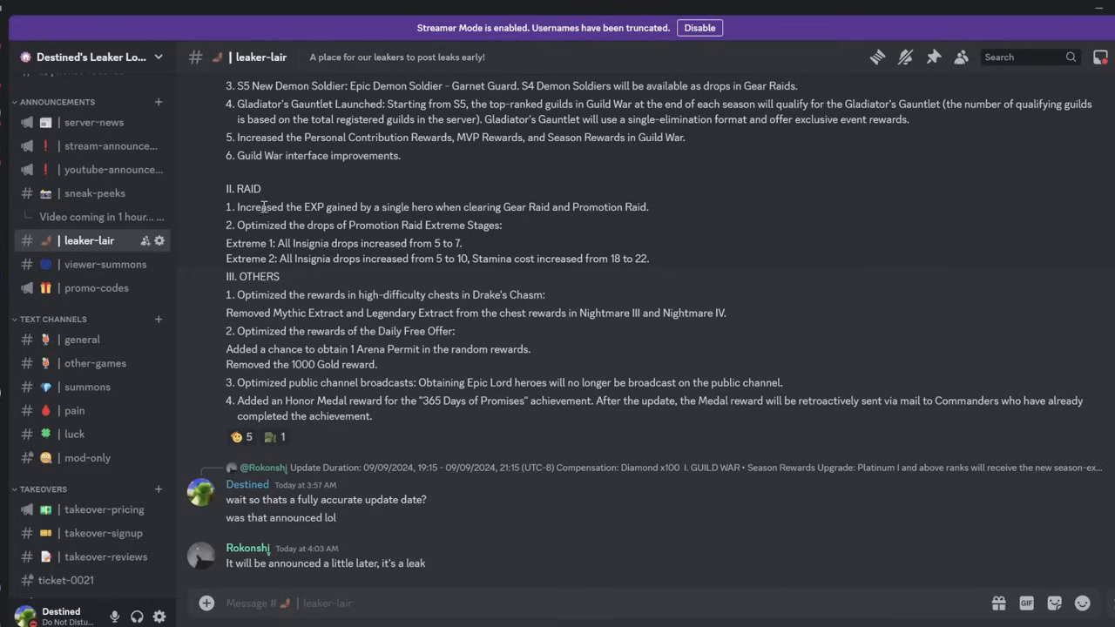
mouse_move(492, 220)
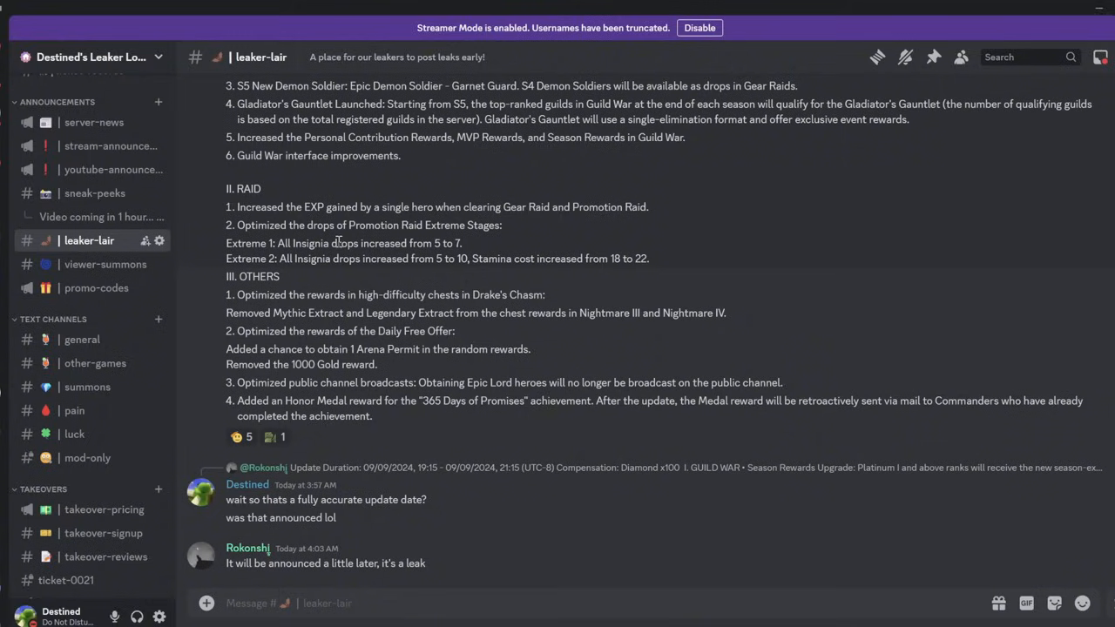
mouse_move(508, 242)
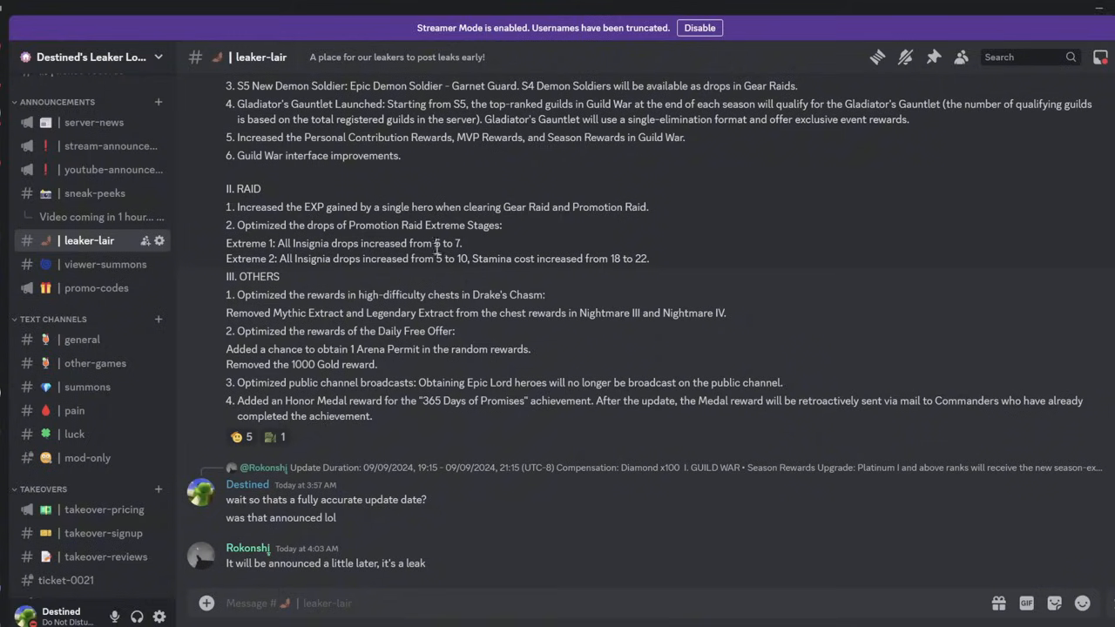
mouse_move(364, 264)
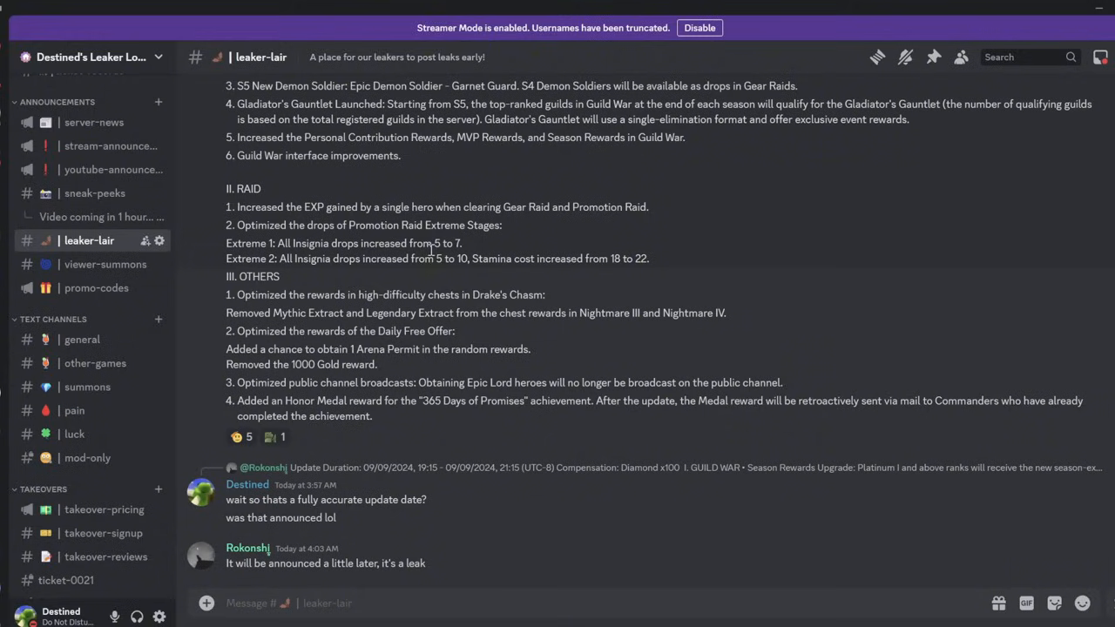
mouse_move(439, 257)
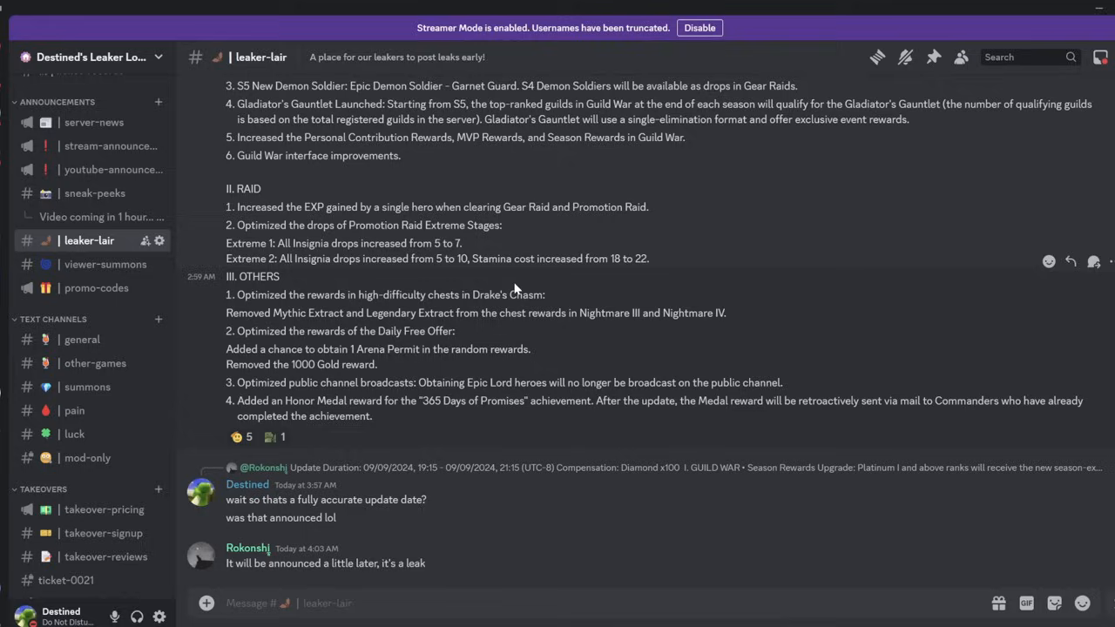
double_click(459, 258)
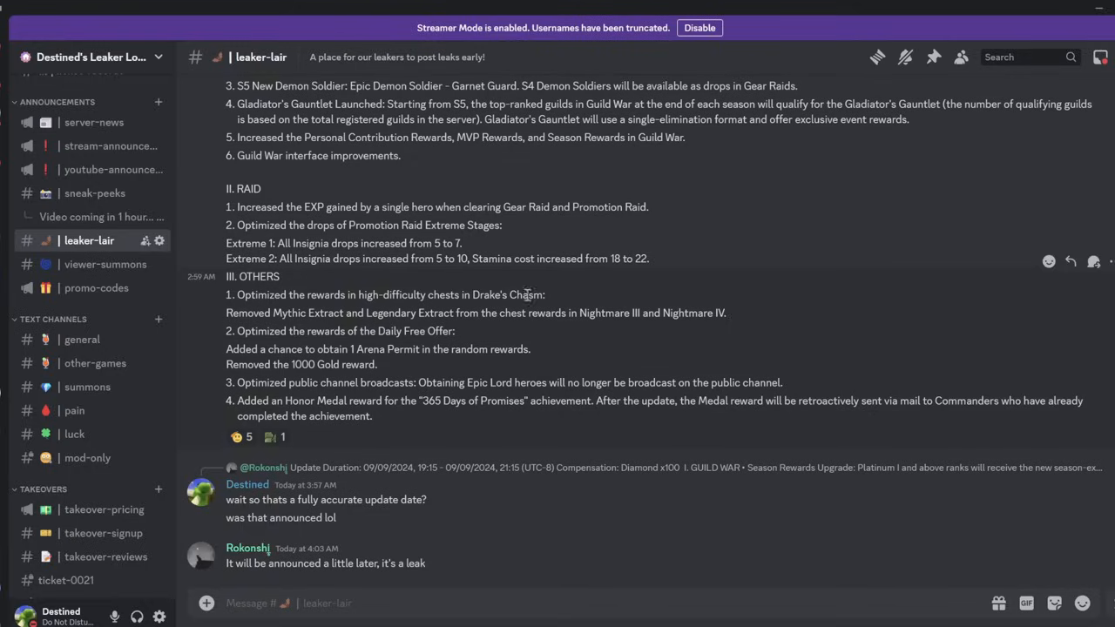
mouse_move(239, 303)
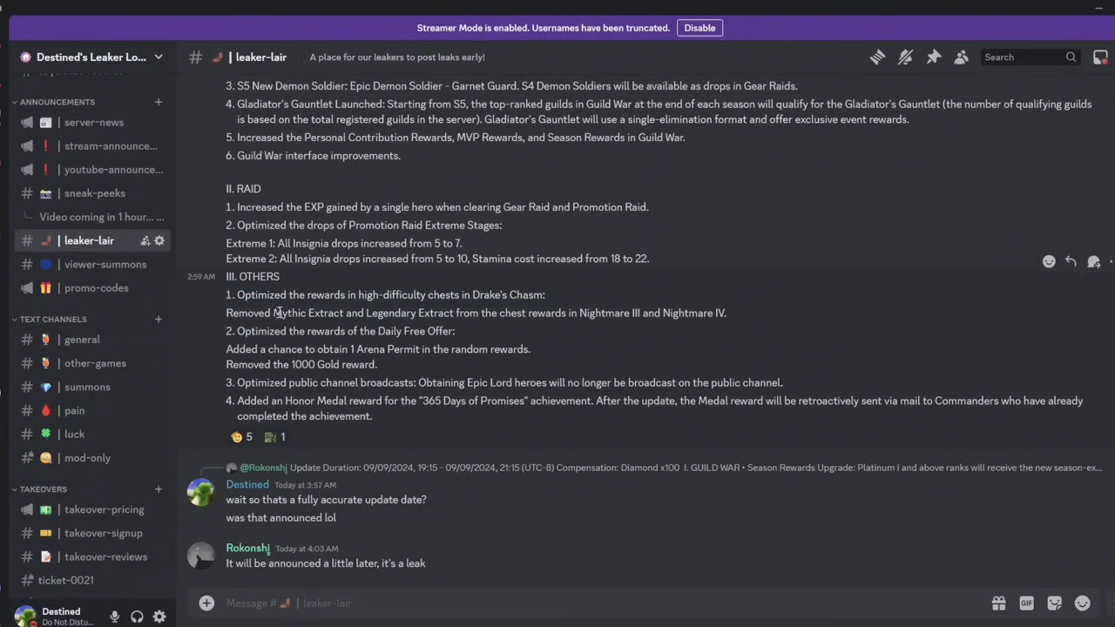
drag(273, 312, 509, 312)
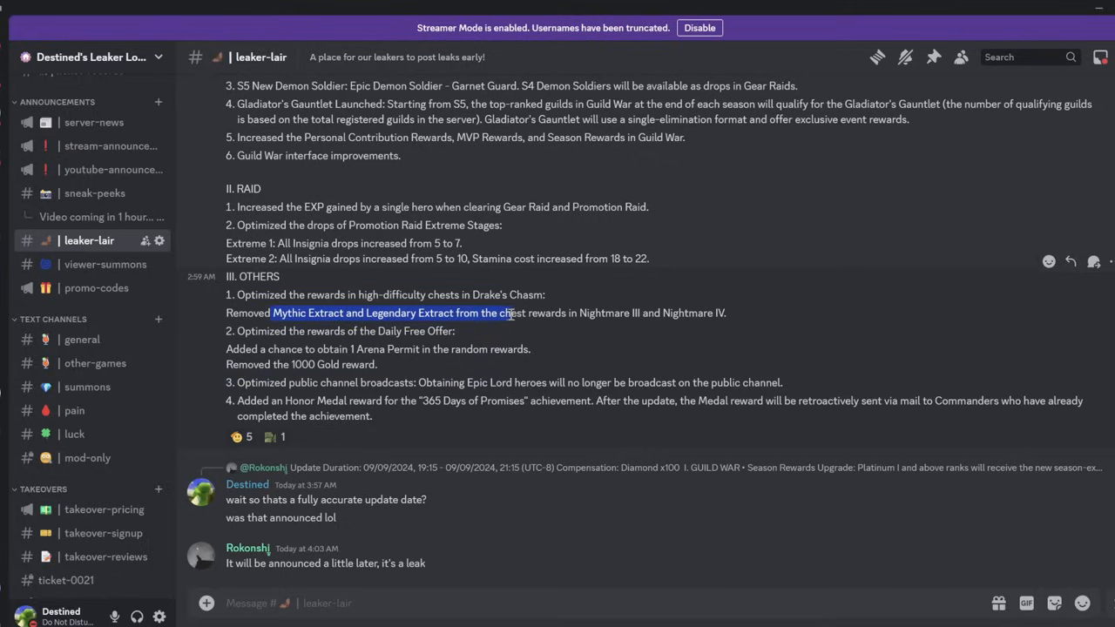
click(687, 328)
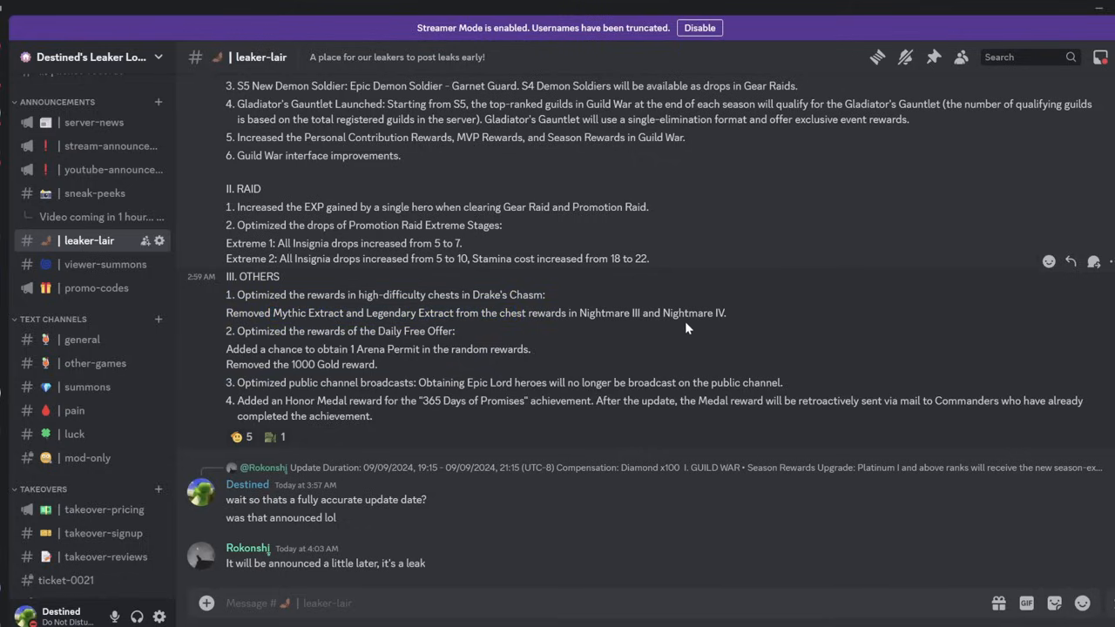
mouse_move(296, 318)
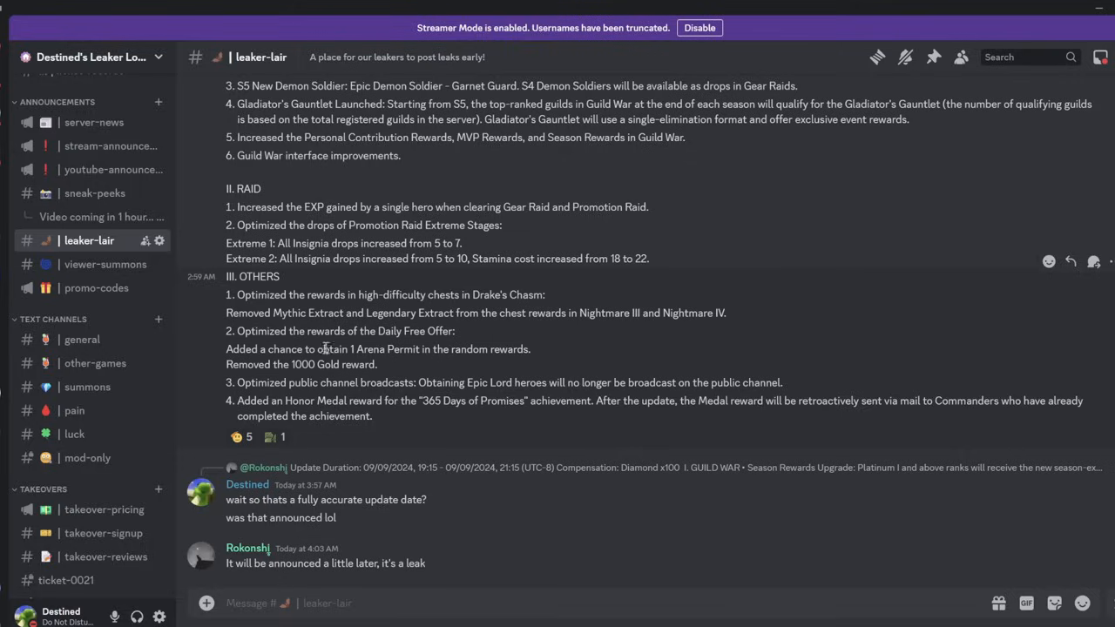
mouse_move(388, 370)
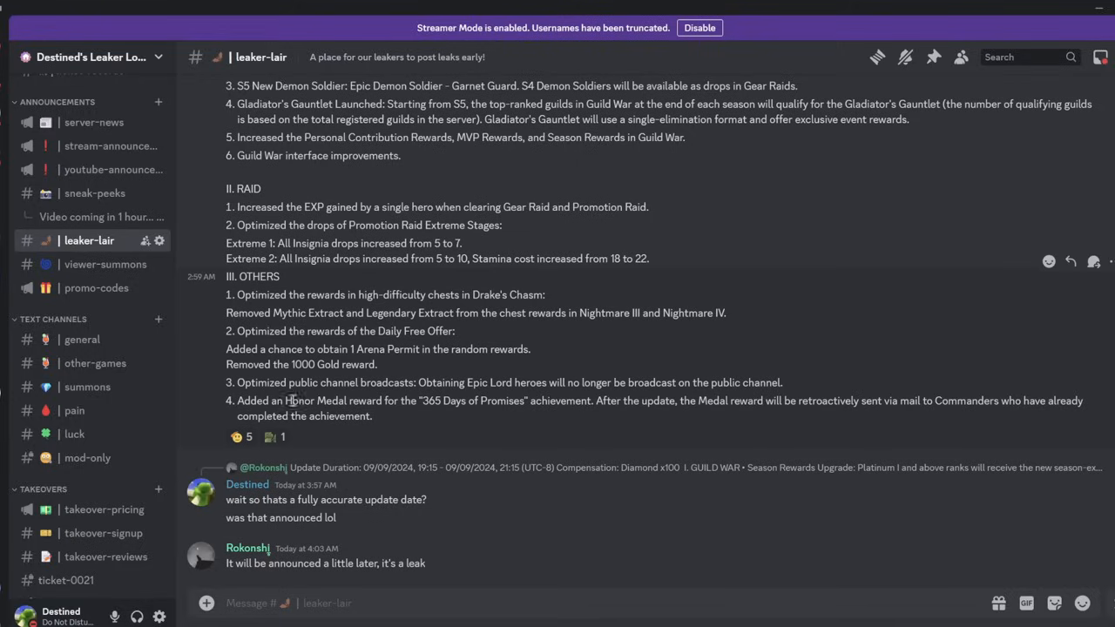
mouse_move(703, 453)
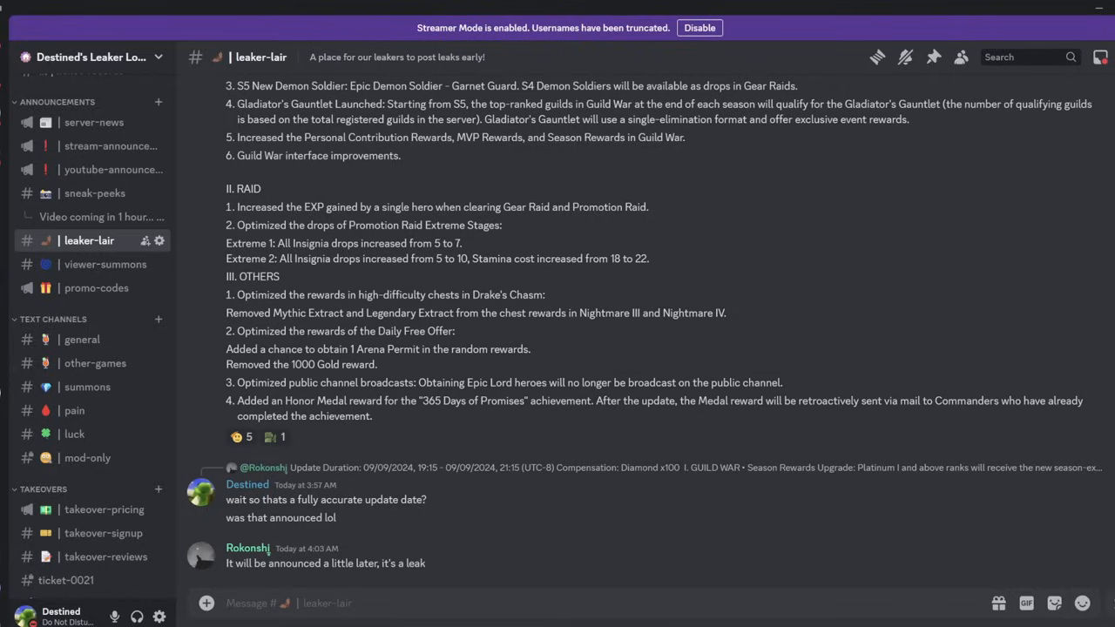
mouse_move(677, 461)
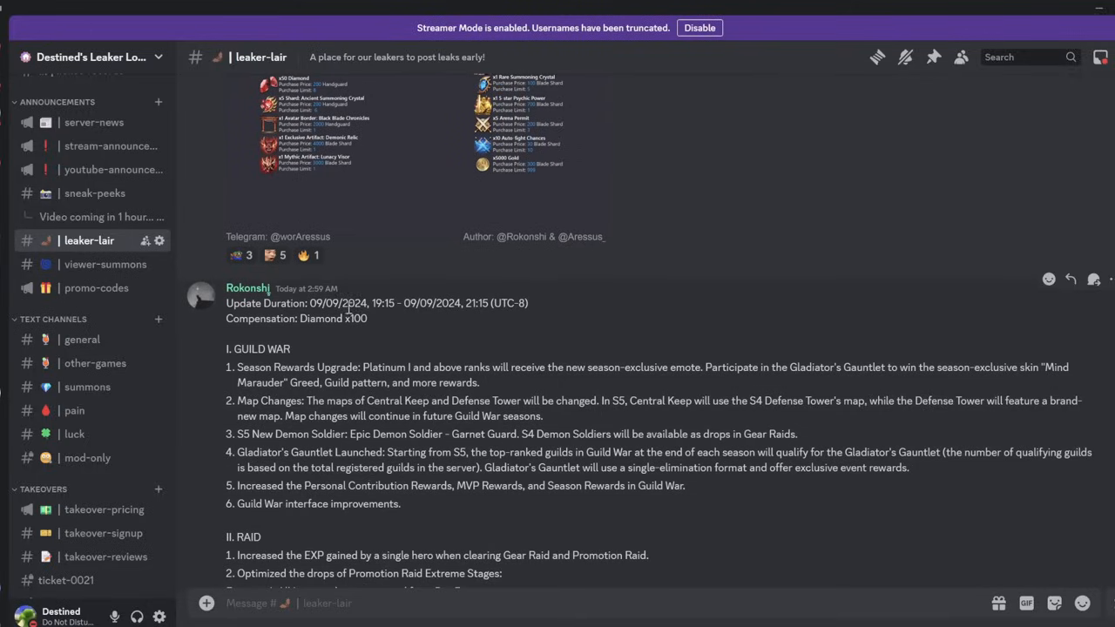
mouse_move(460, 334)
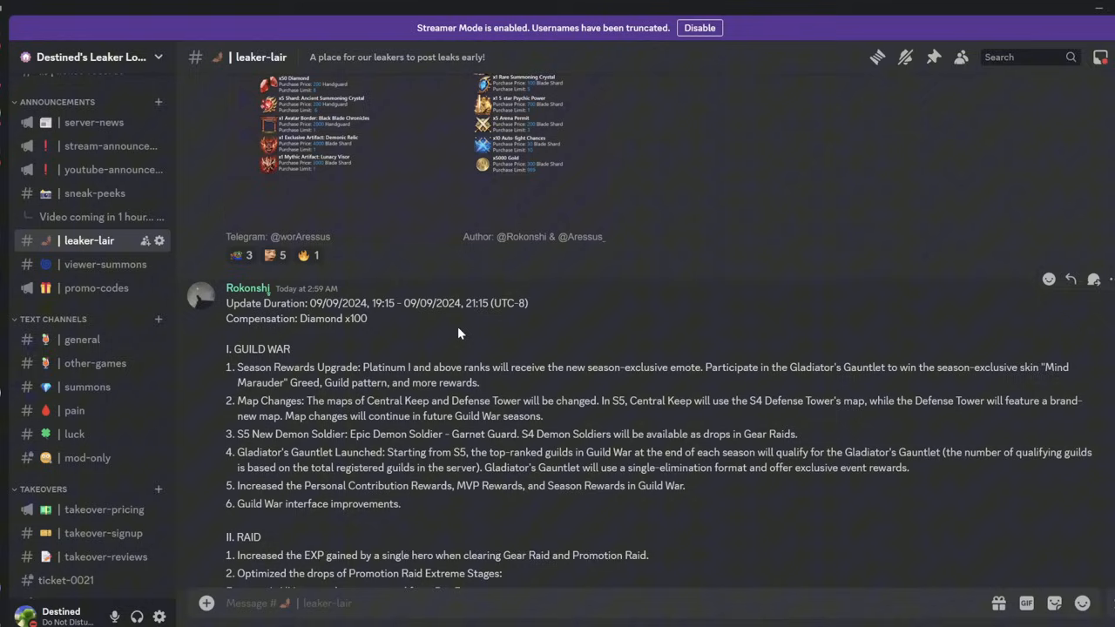
Step: Scroll slightly down to show the update note from timing through the Honor Medal reward
scroll(down, 3)
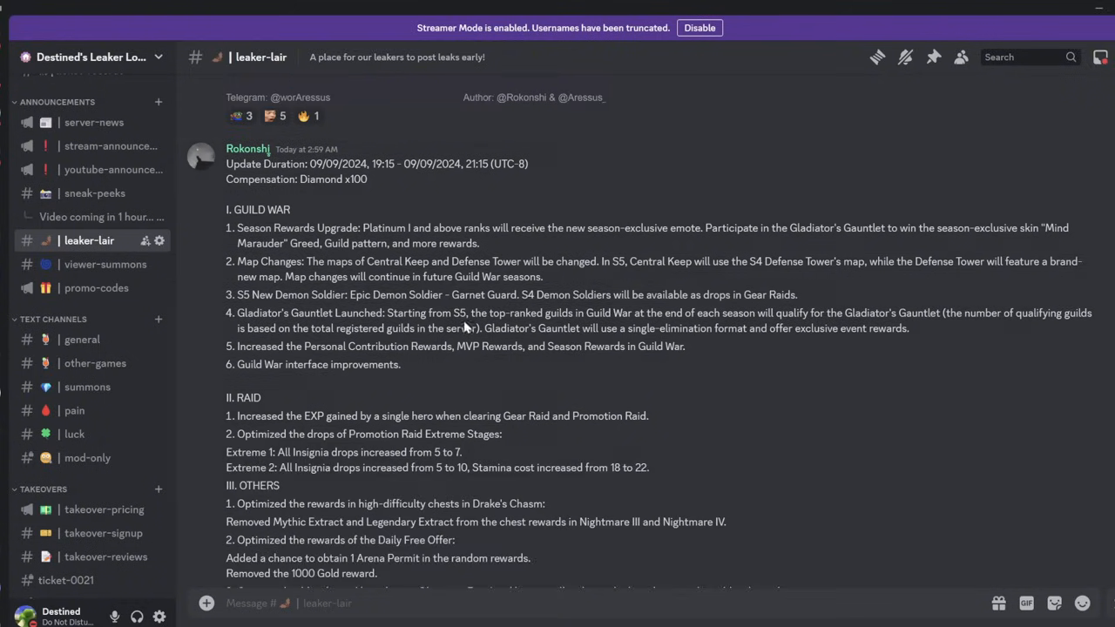
scroll(down, 3)
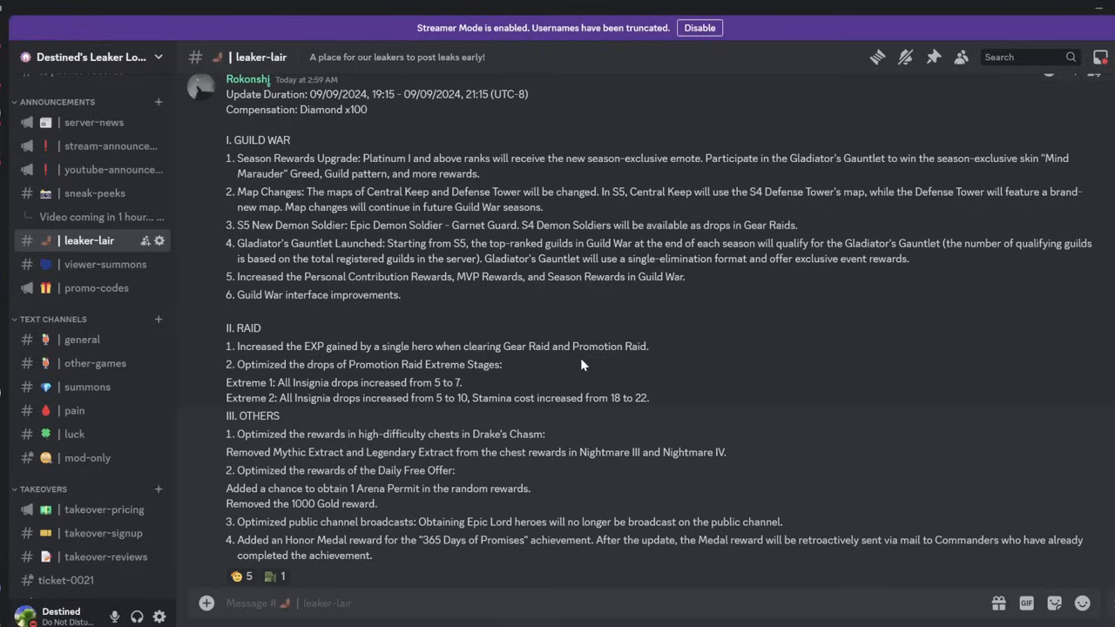
mouse_move(799, 369)
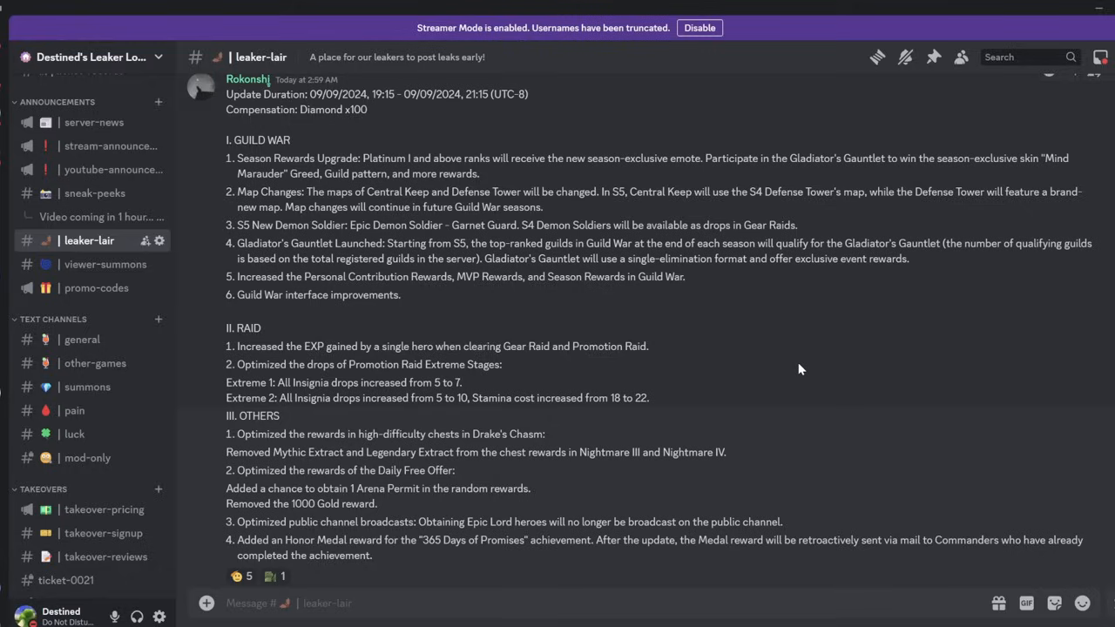